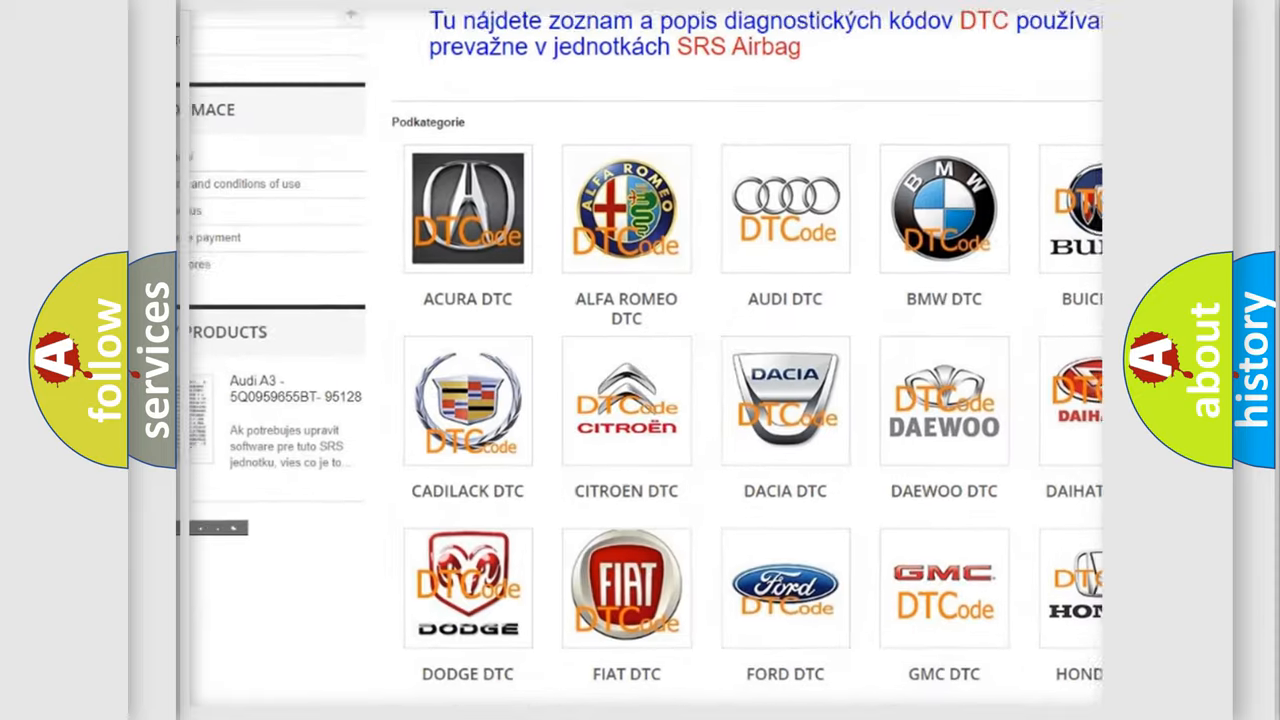
Scroll down past the grid of car makes to the list of diagnostic trouble codes
{"action": "scroll", "scroll_direction": "down", "scroll_amount": 3}
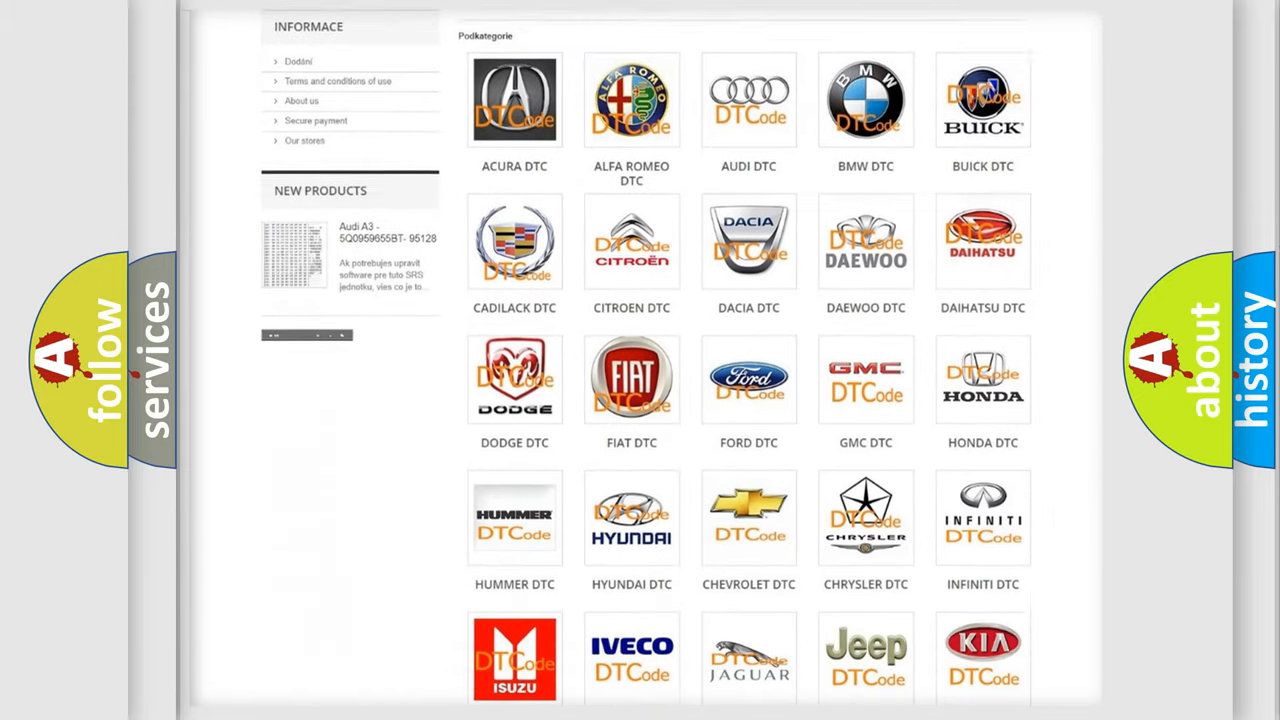
{"action": "scroll", "scroll_direction": "down", "scroll_amount": 3}
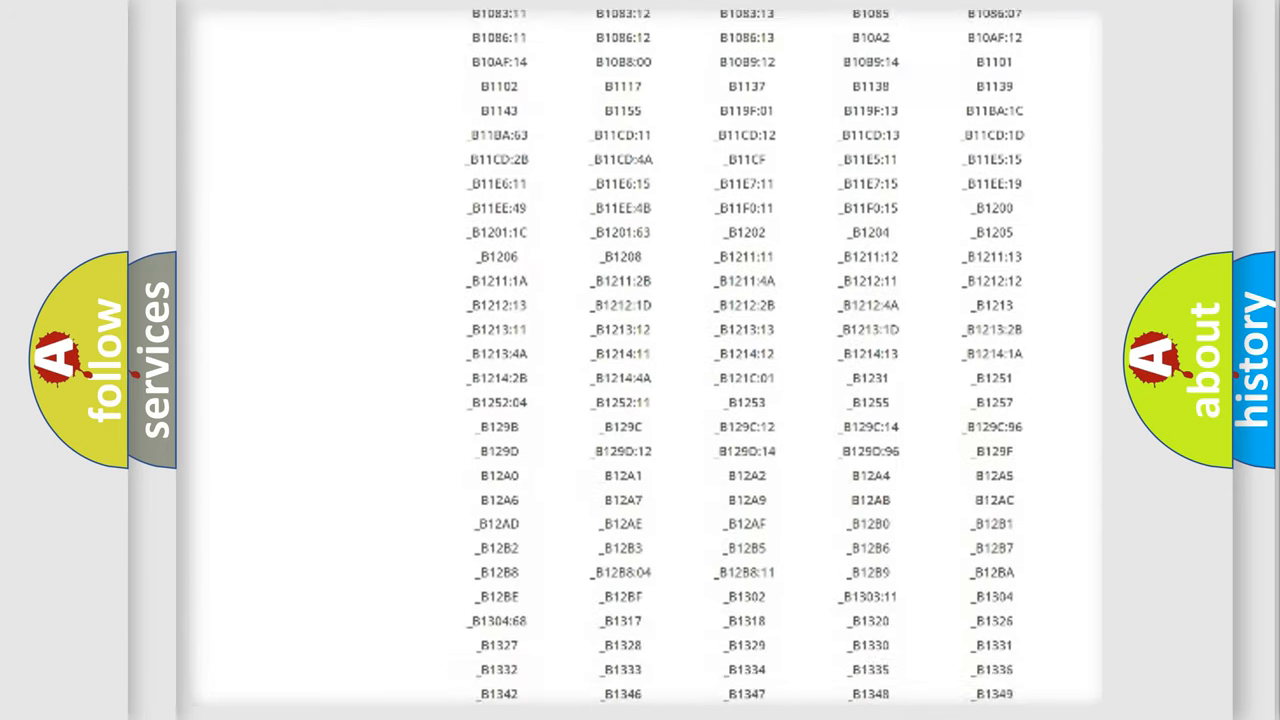
{"action": "scroll", "scroll_direction": "down", "scroll_amount": 3}
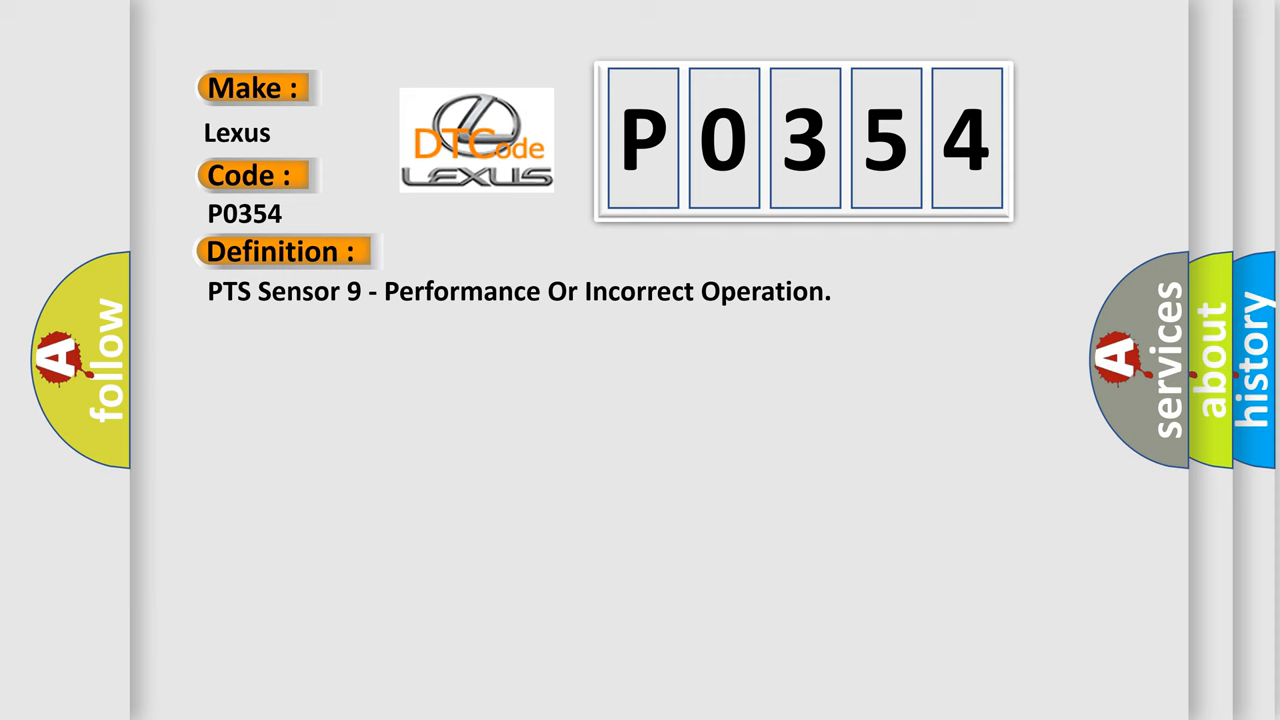
Advance the P0354 slide so the Park Assist Sensors description shows below the definition
{"action": "left_click", "coordinate": [520, 252]}
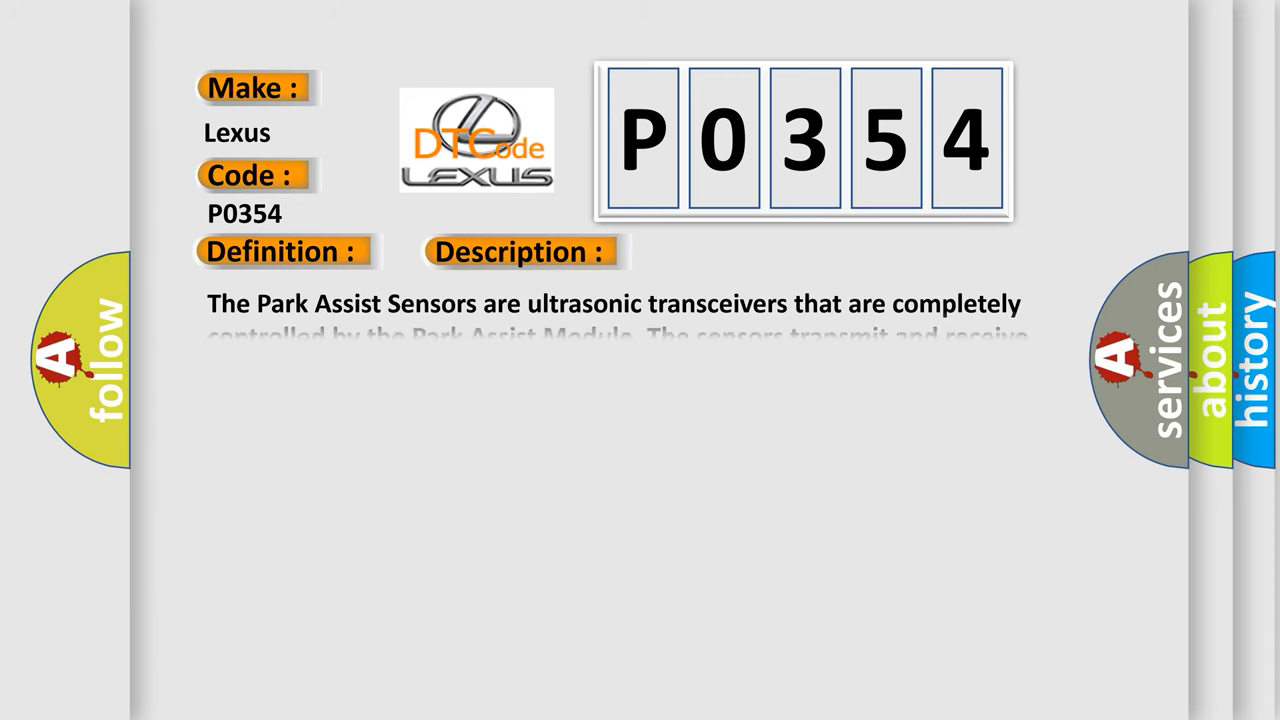